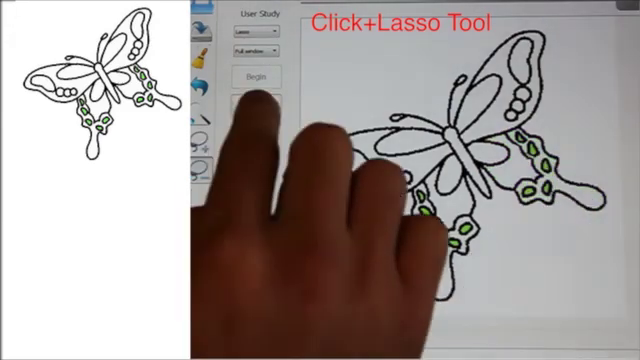
Reset the selection to clear the green highlights from the lower wing spots.
{"action": "left_click", "coordinate": [256, 76]}
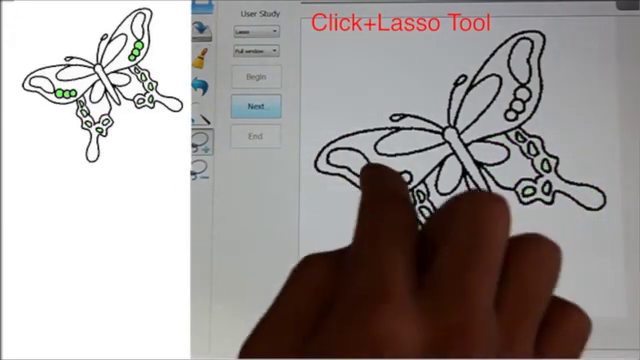